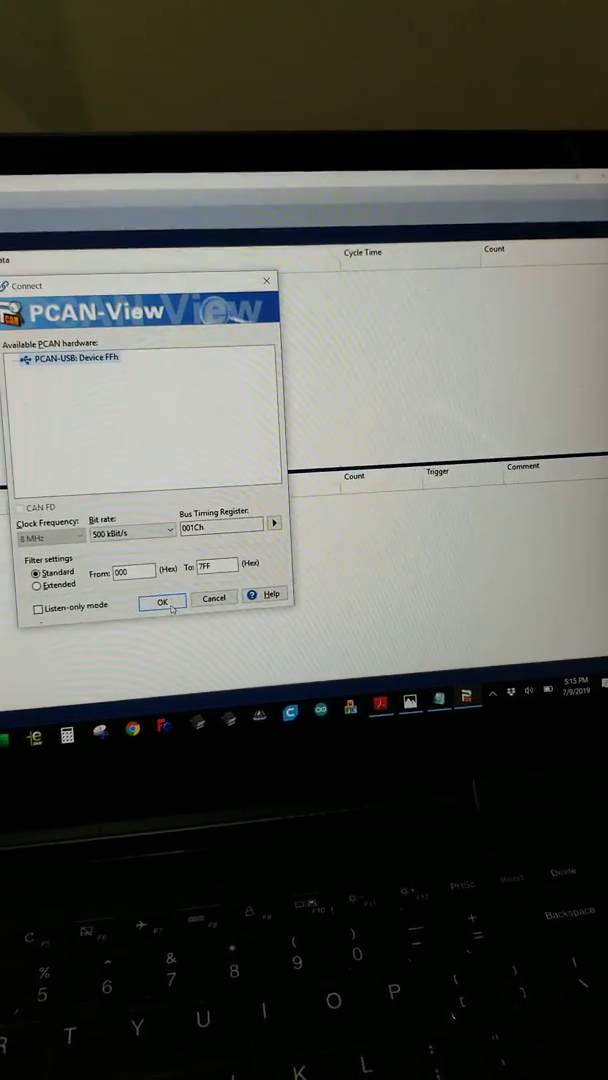
# Confirm the Connect dialog with PCAN-USB at 500 kbit/s to start receiving CAN messages.
pyautogui.click(162, 602)
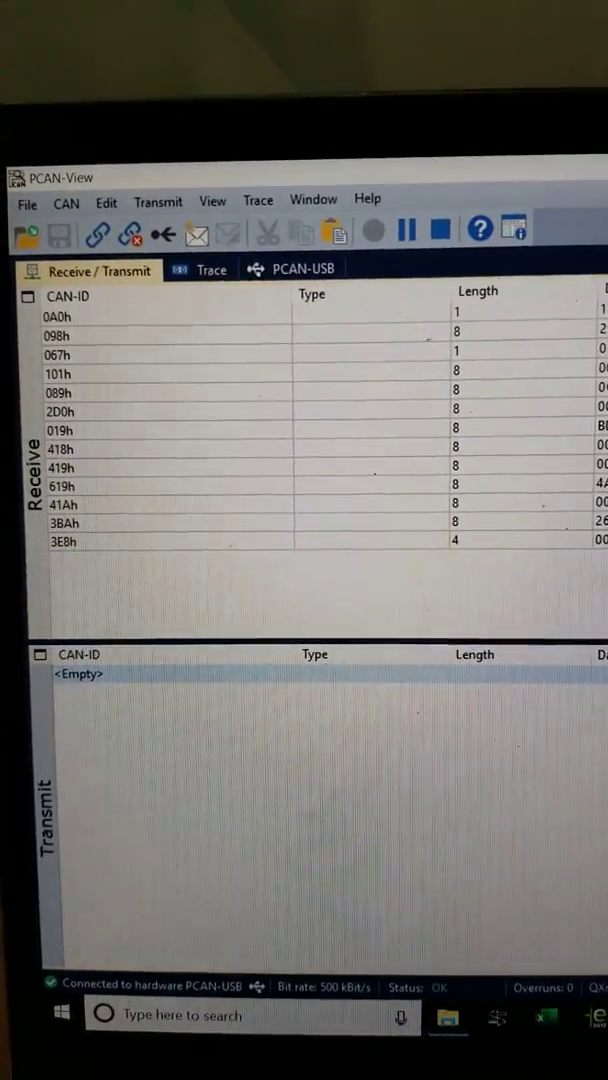